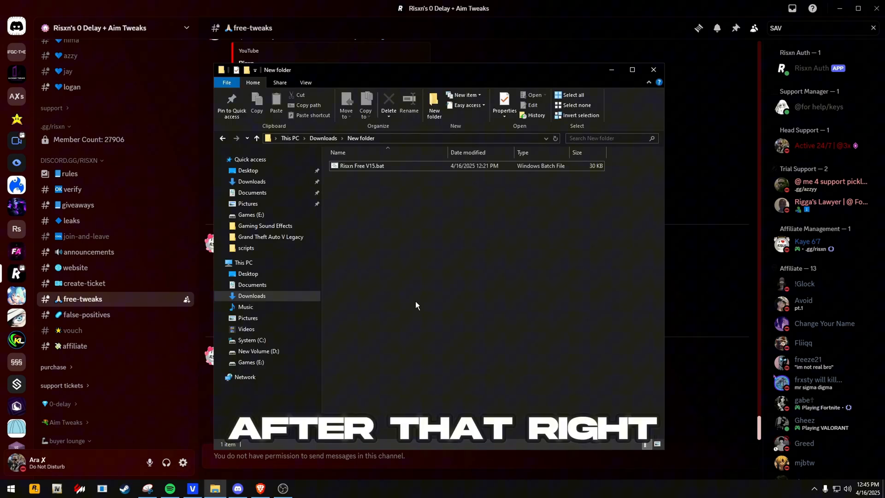
Run Risxn Free V15.bat from the Downloads > New folder window
double_click(361, 165)
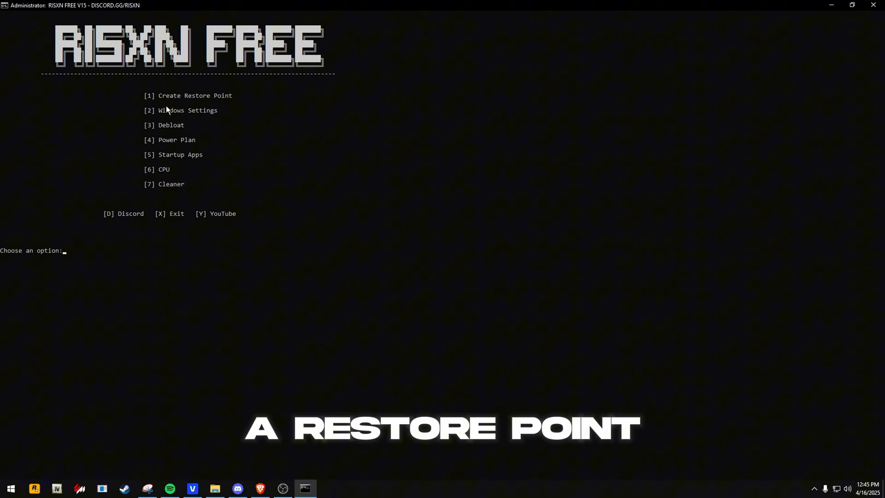
Create a manual restore point named 'risxn free' via Control Panel's System Protection and confirm
type("Control Panel")
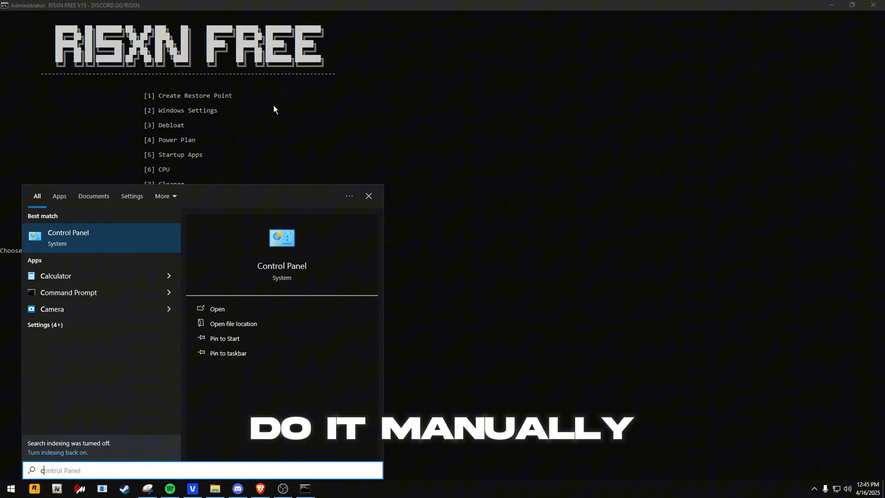
type("risxn free")
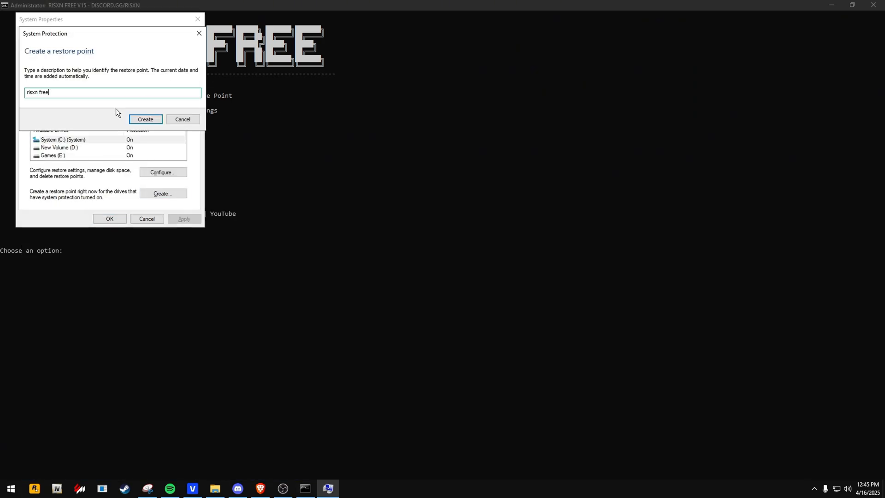
left_click(145, 119)
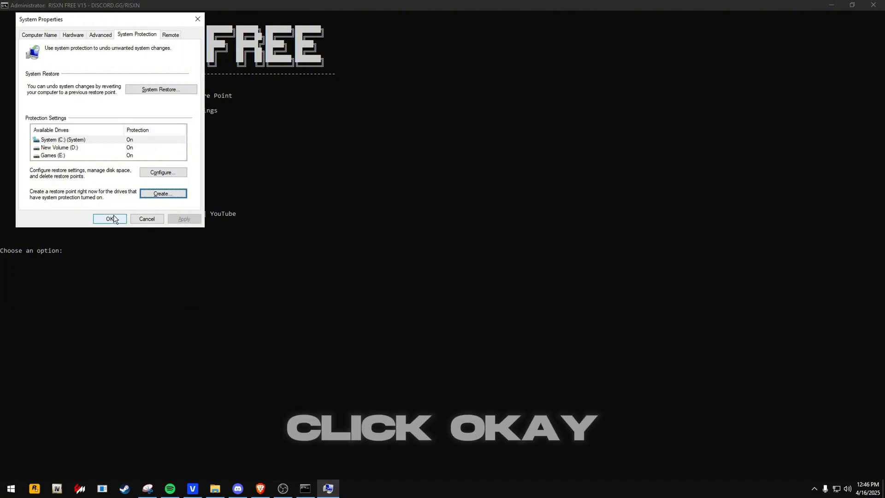
left_click(110, 219)
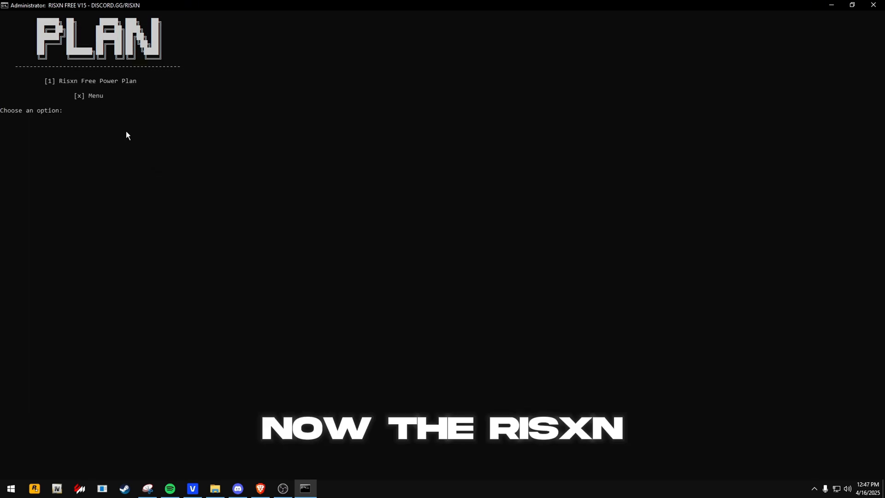
Choose option 1, the Risxn Free Power Plan, in the Power Plan section
type("1")
type("5")
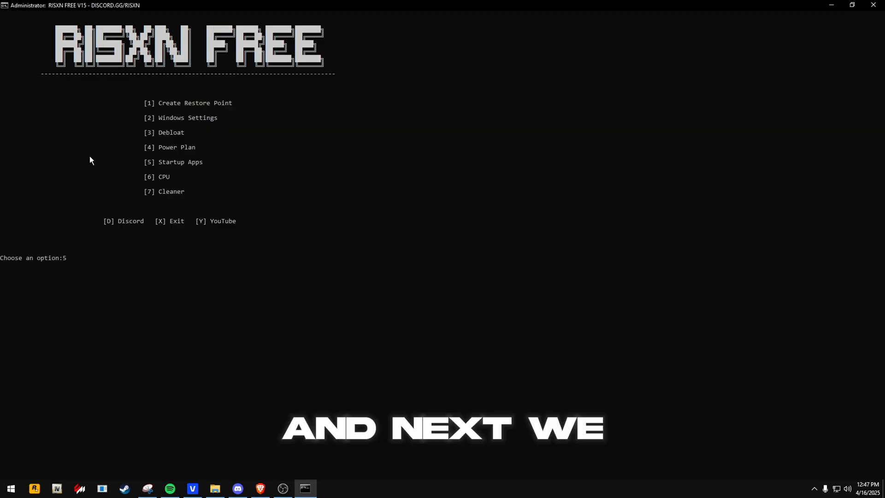
Disable the TradingView startup entry in Task Manager, then enter option 7 (Cleaner) at the menu
key("enter")
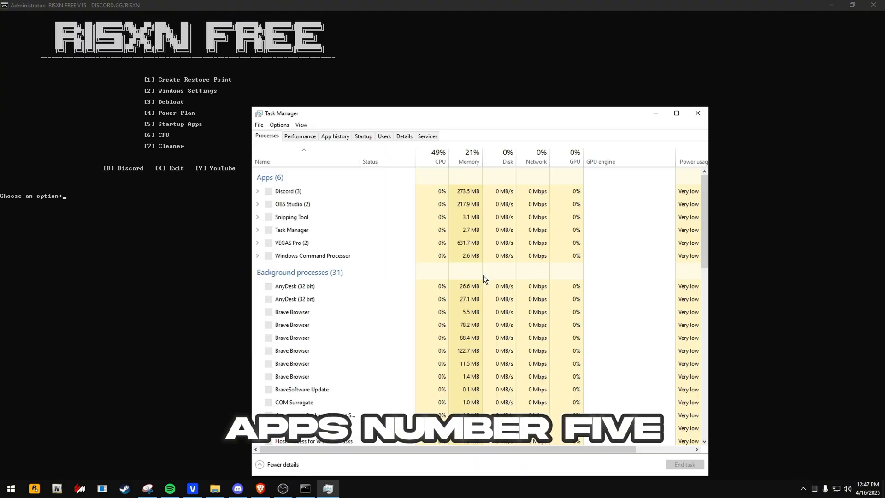
right_click(290, 186)
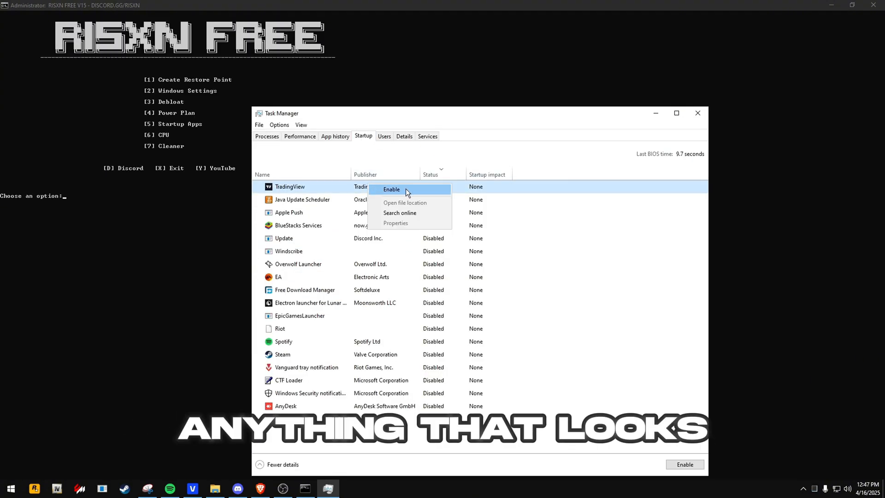
left_click(391, 189)
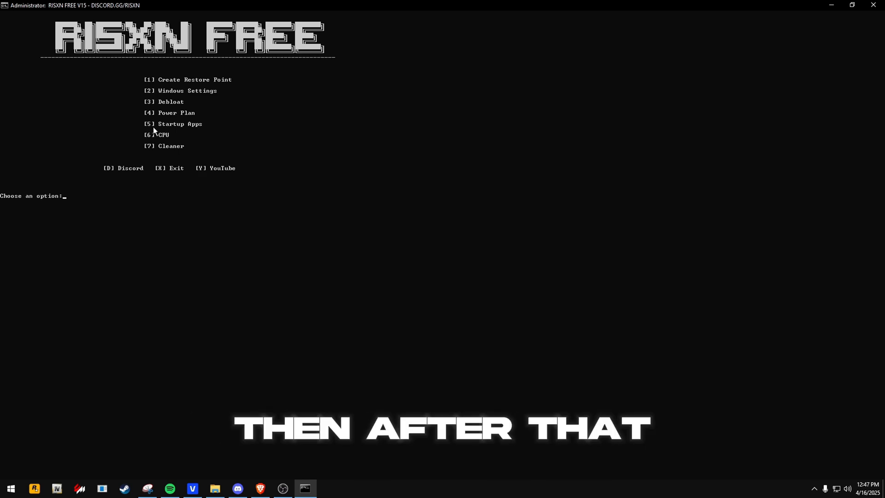
type("7")
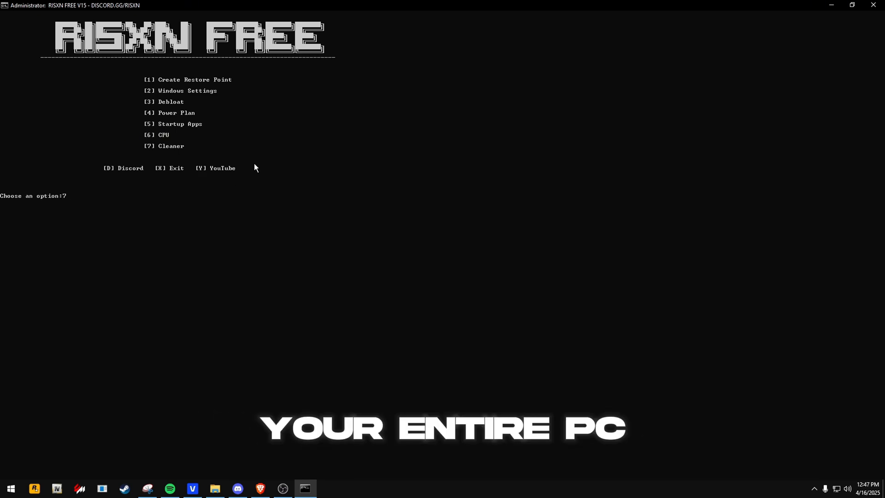